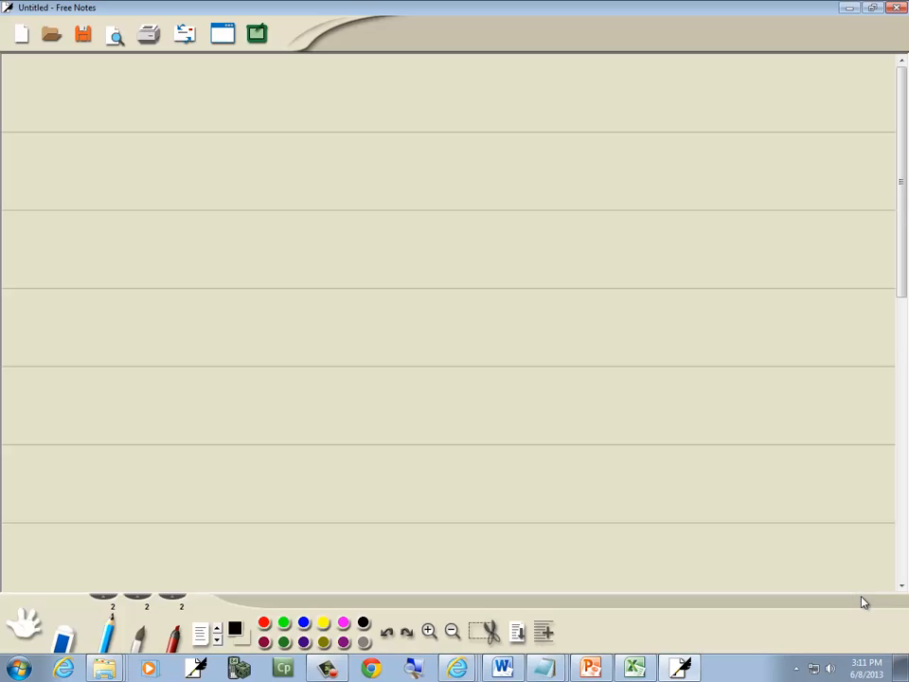
Write the equation (6x-5)² = 12 on the first line with the pen
{"action": "left_click", "coordinate": [113, 94]}
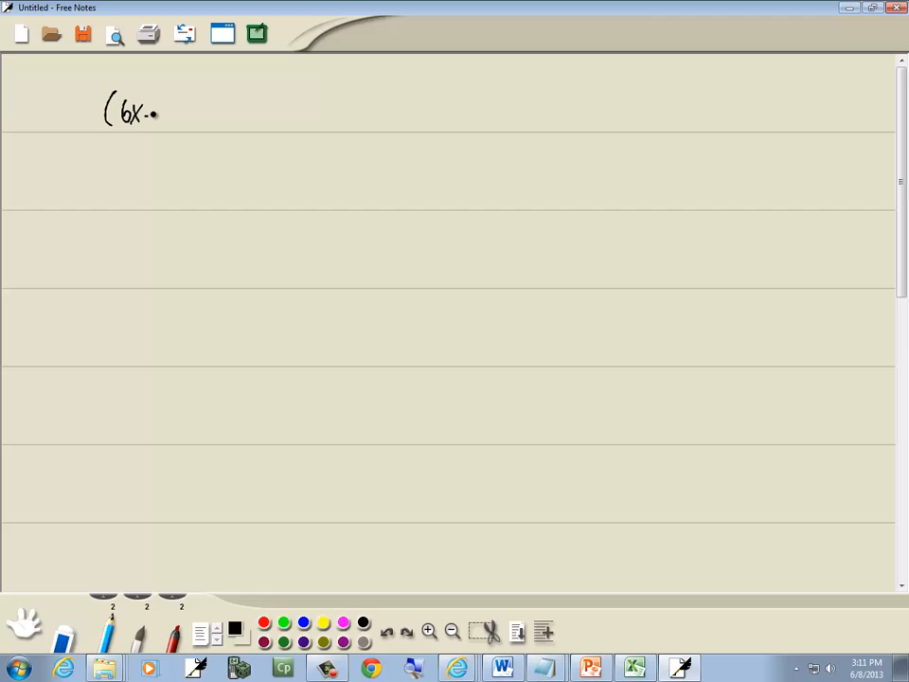
{"action": "left_click_drag", "start_coordinate": [152, 114], "coordinate": [213, 113]}
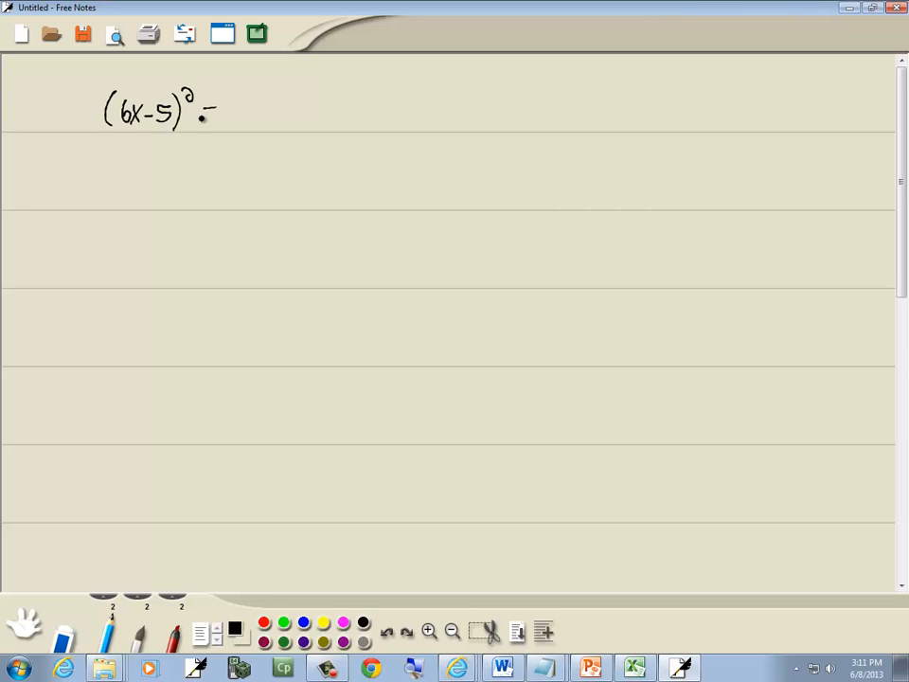
{"action": "left_click_drag", "start_coordinate": [200, 114], "coordinate": [224, 114]}
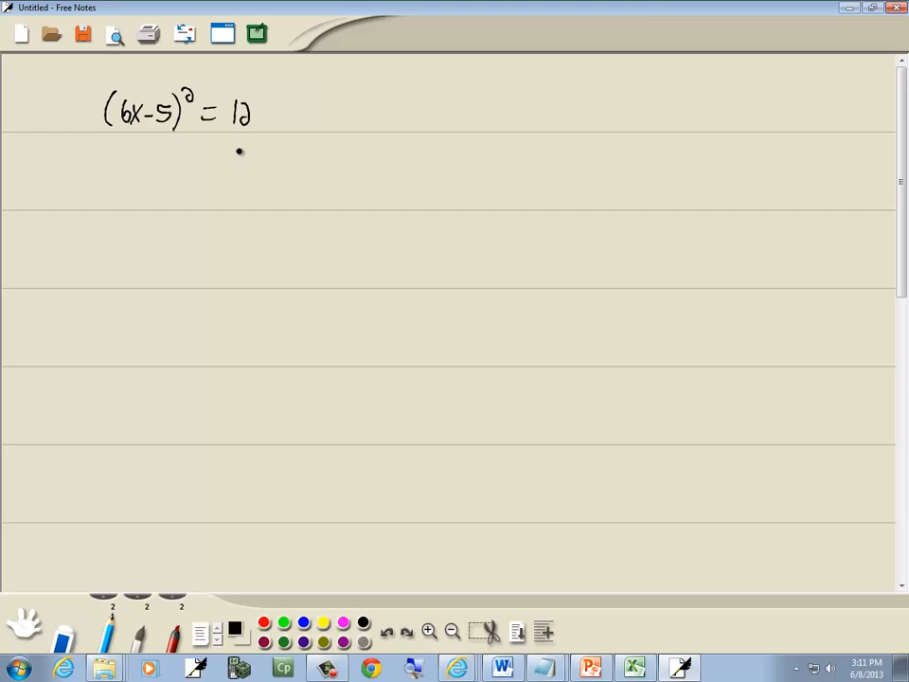
Write 6x-5 = ±√12 and then 6x-5 = ±√(2·2·3), circling the pair of 2s
{"action": "left_click_drag", "start_coordinate": [121, 162], "coordinate": [124, 185]}
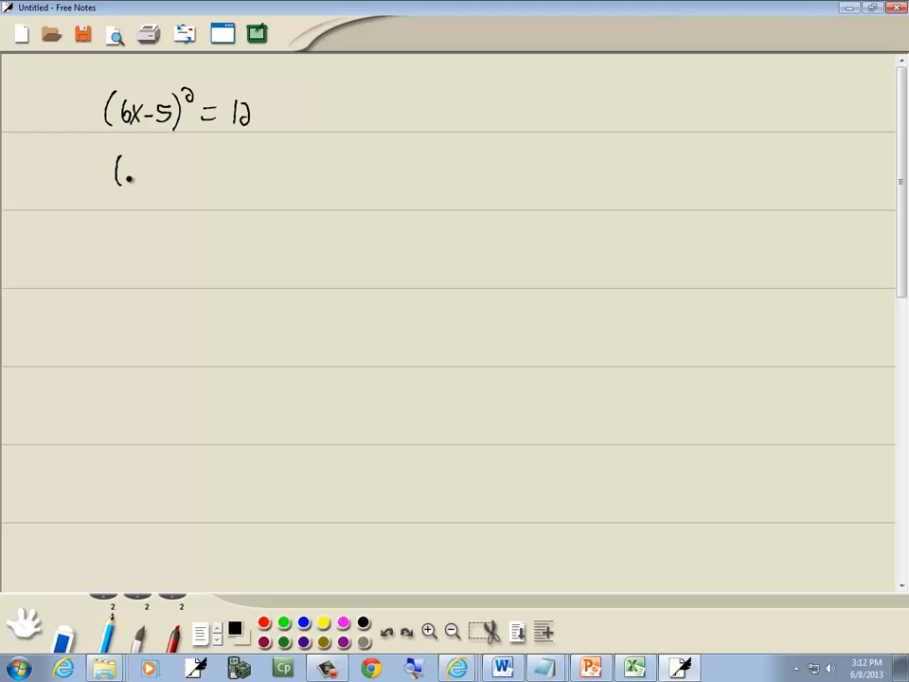
{"action": "left_click_drag", "start_coordinate": [114, 171], "coordinate": [199, 171]}
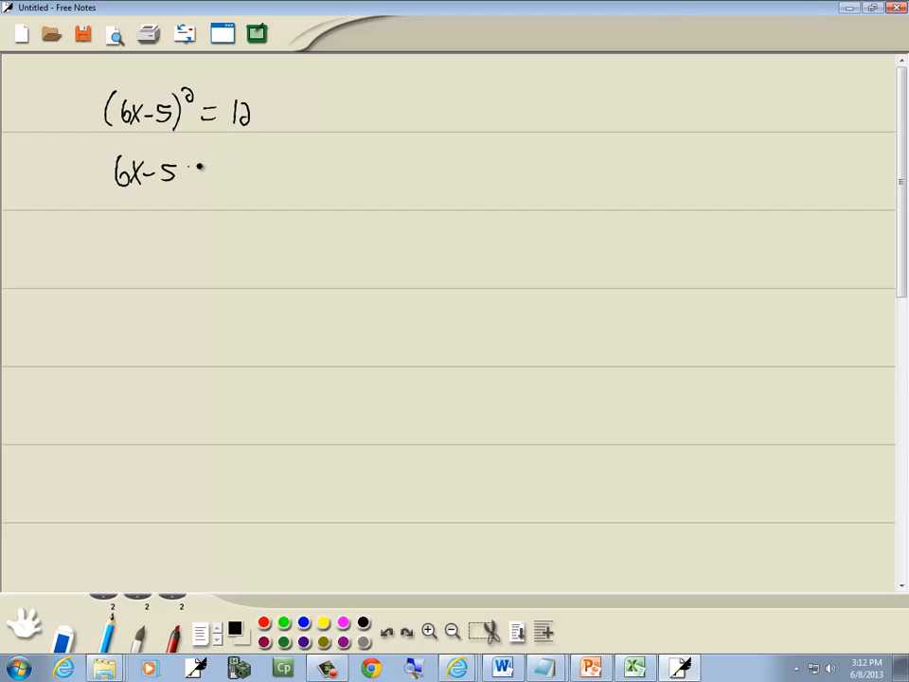
{"action": "left_click_drag", "start_coordinate": [190, 170], "coordinate": [256, 171]}
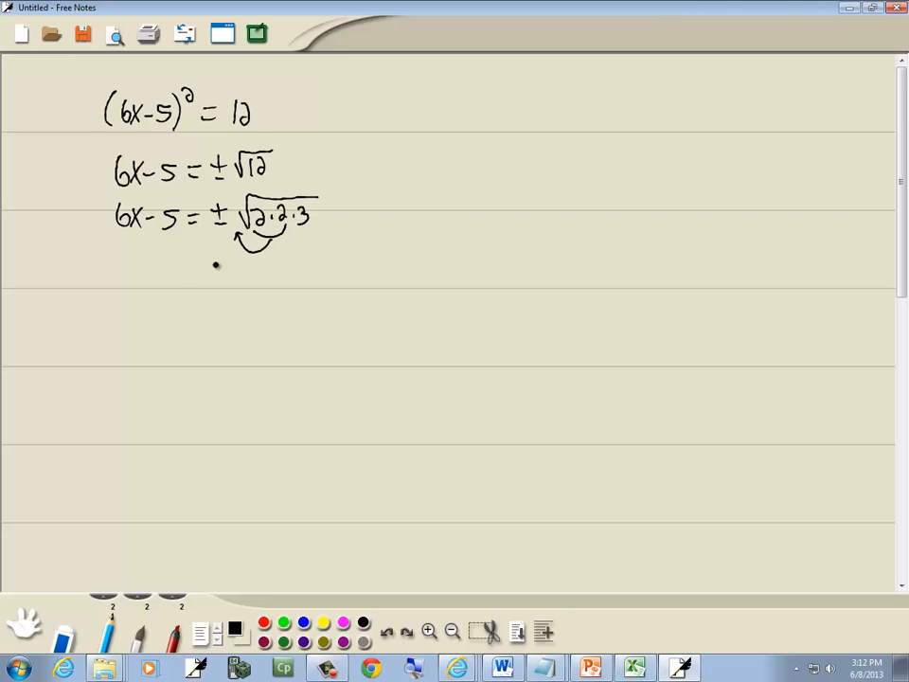
Write 6x-5 = ±2√3, then 6x = 5 ± 2√3, and start dividing by 6
{"action": "left_click_drag", "start_coordinate": [123, 284], "coordinate": [174, 284]}
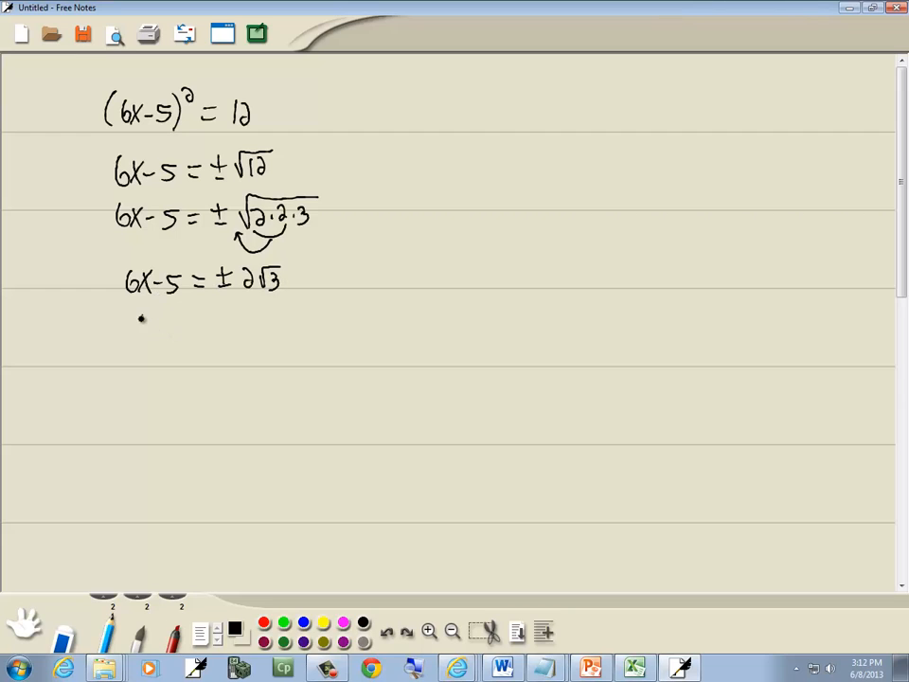
{"action": "left_click_drag", "start_coordinate": [136, 326], "coordinate": [198, 326]}
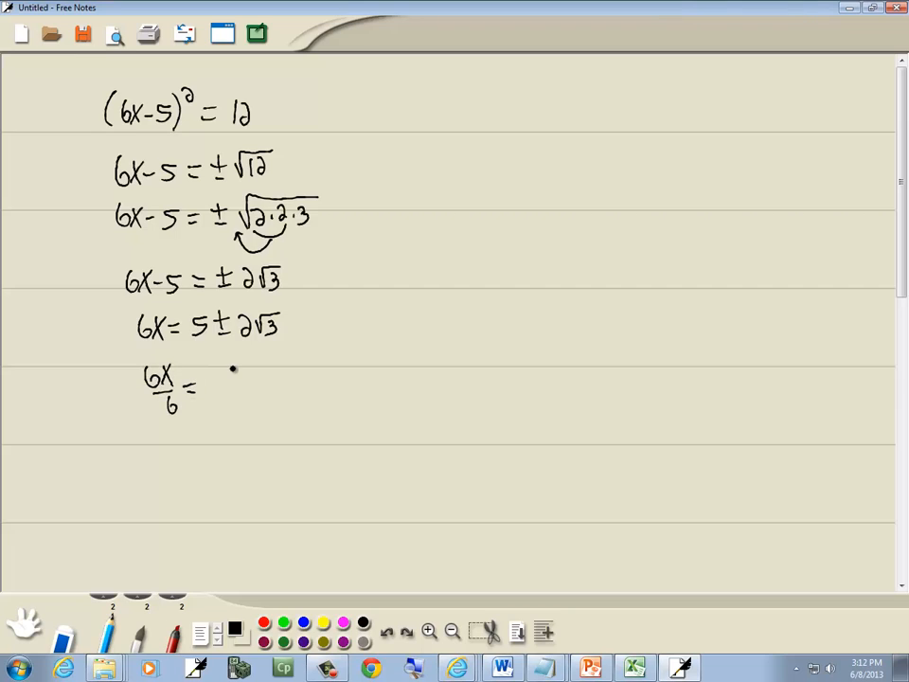
Write (5 ± 2√3)/6 with the 6s crossed out, then the answer x = (5 ± 2√3)/6
{"action": "left_click_drag", "start_coordinate": [218, 370], "coordinate": [269, 369]}
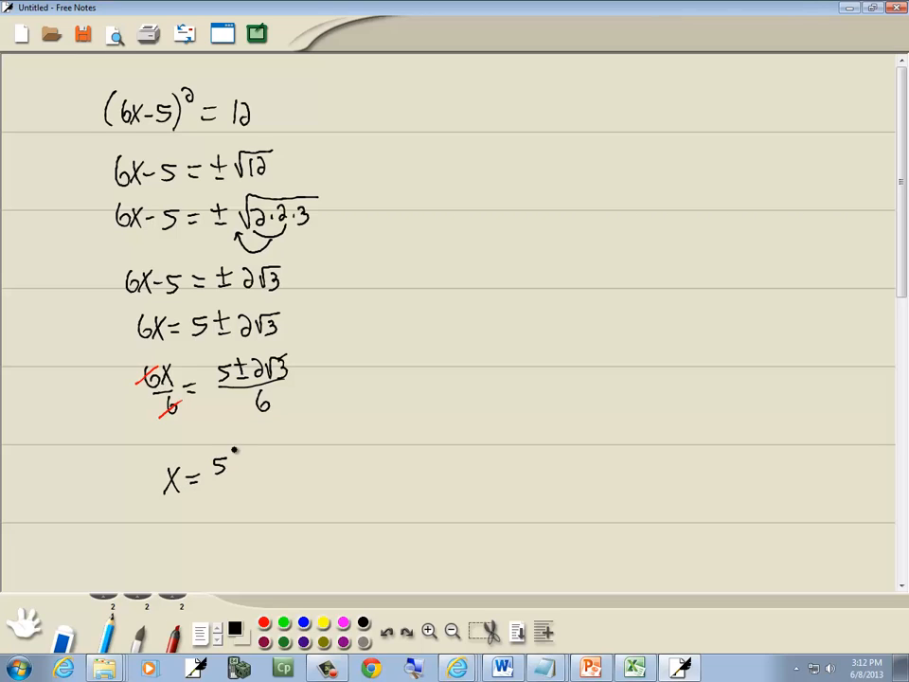
{"action": "left_click_drag", "start_coordinate": [231, 464], "coordinate": [280, 464]}
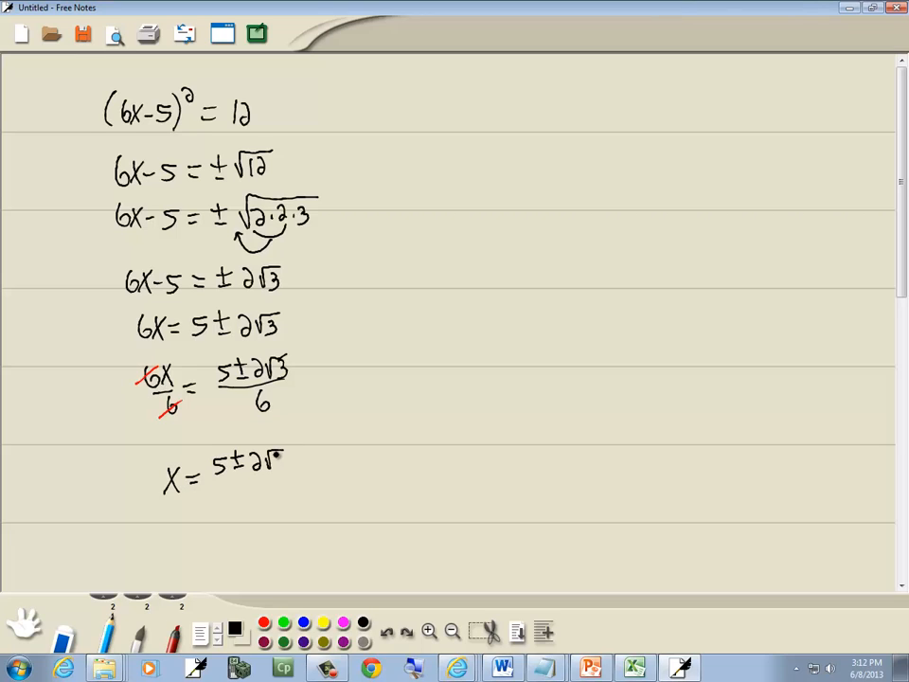
{"action": "left_click_drag", "start_coordinate": [228, 477], "coordinate": [288, 492]}
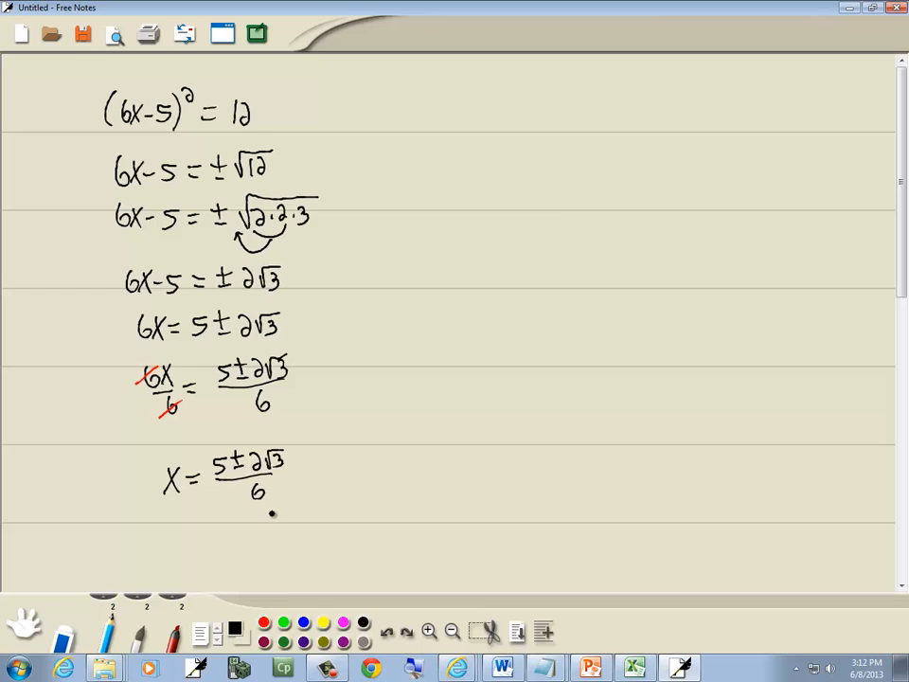